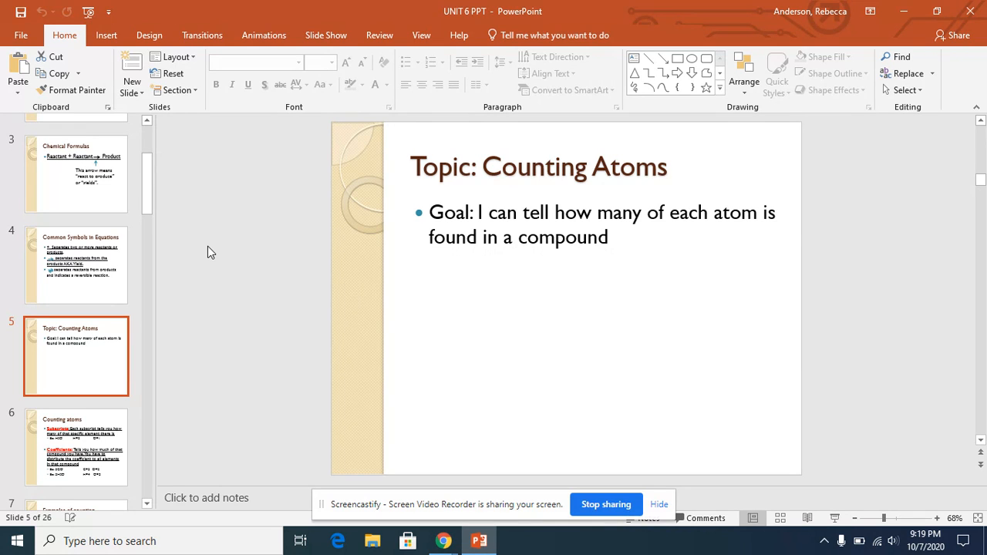
Move from the Topic slide to the Counting atoms slide on subscripts and coefficients.
{"action": "left_click", "coordinate": [76, 445]}
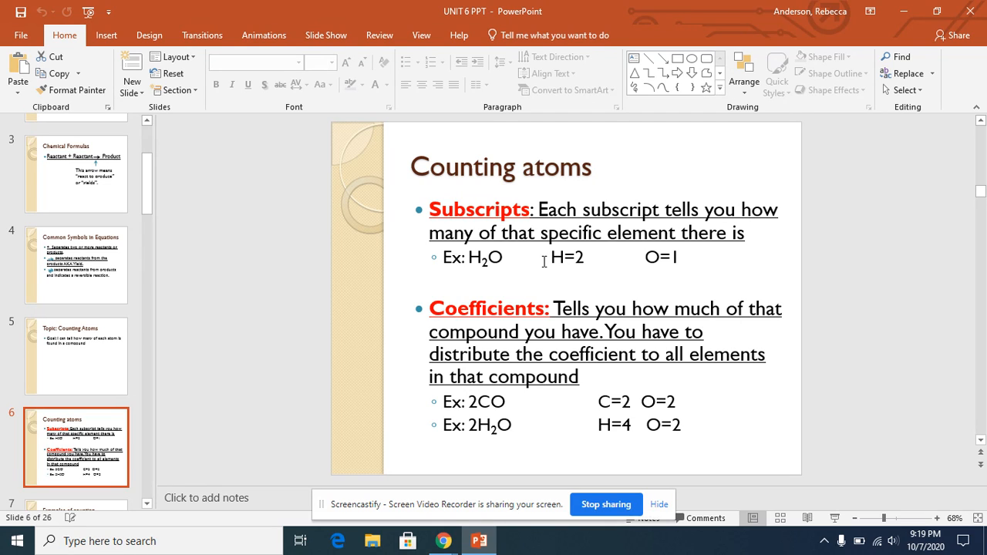
{"action": "mouse_move", "coordinate": [311, 117]}
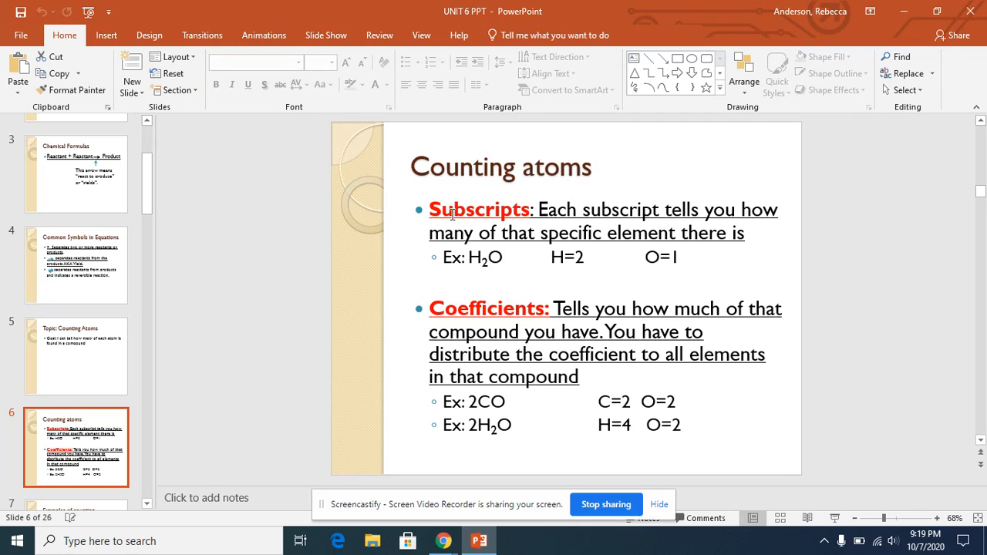
{"action": "mouse_move", "coordinate": [607, 199]}
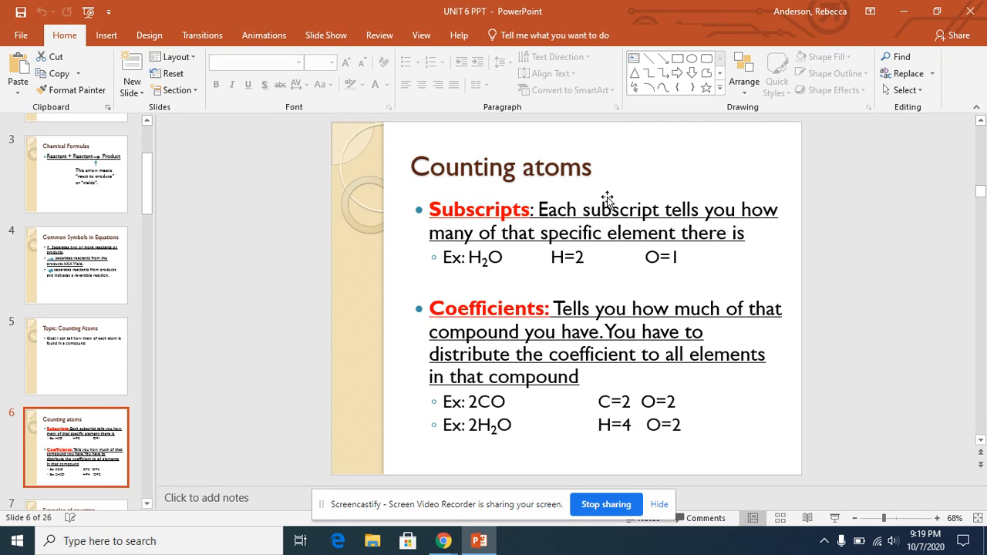
{"action": "mouse_move", "coordinate": [478, 272]}
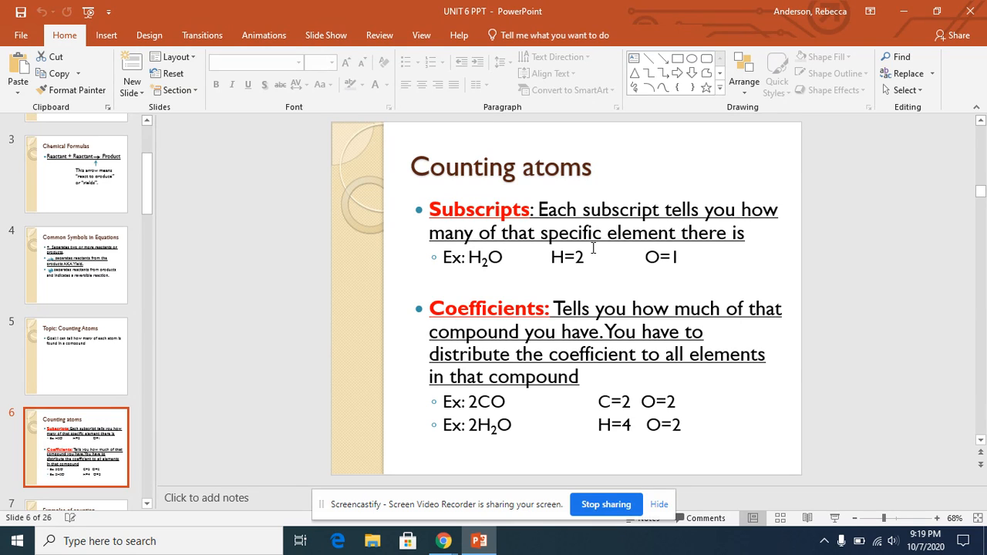
{"action": "mouse_move", "coordinate": [521, 247]}
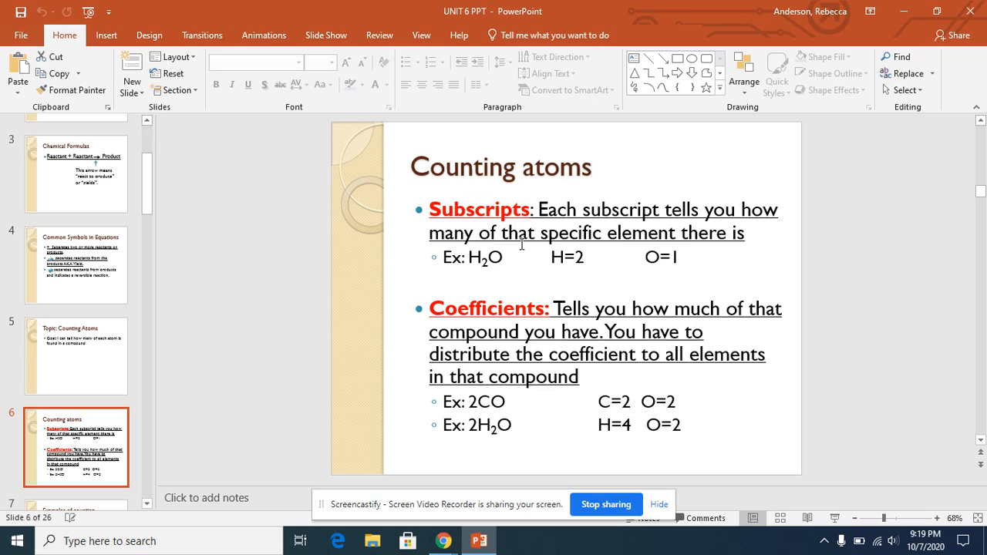
{"action": "mouse_move", "coordinate": [685, 261]}
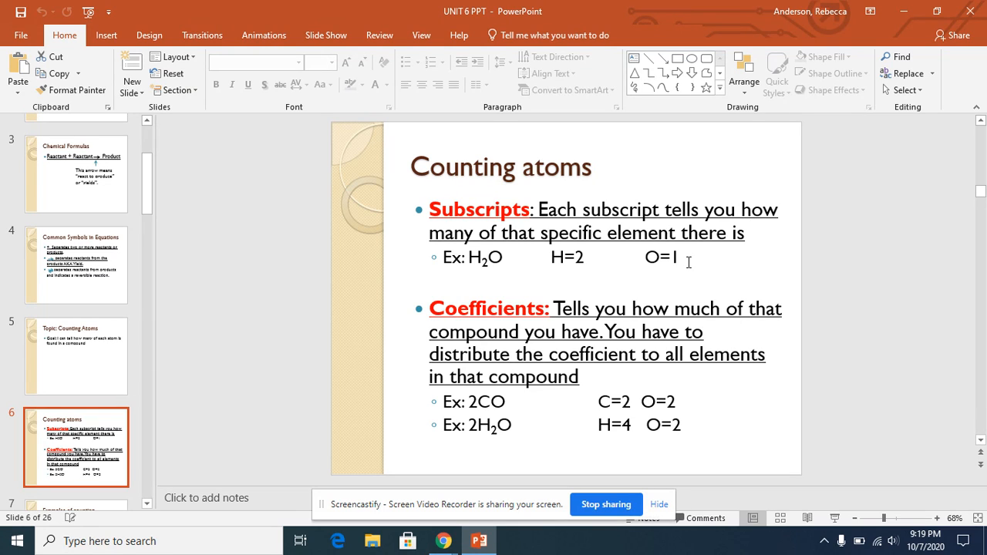
{"action": "mouse_move", "coordinate": [600, 367]}
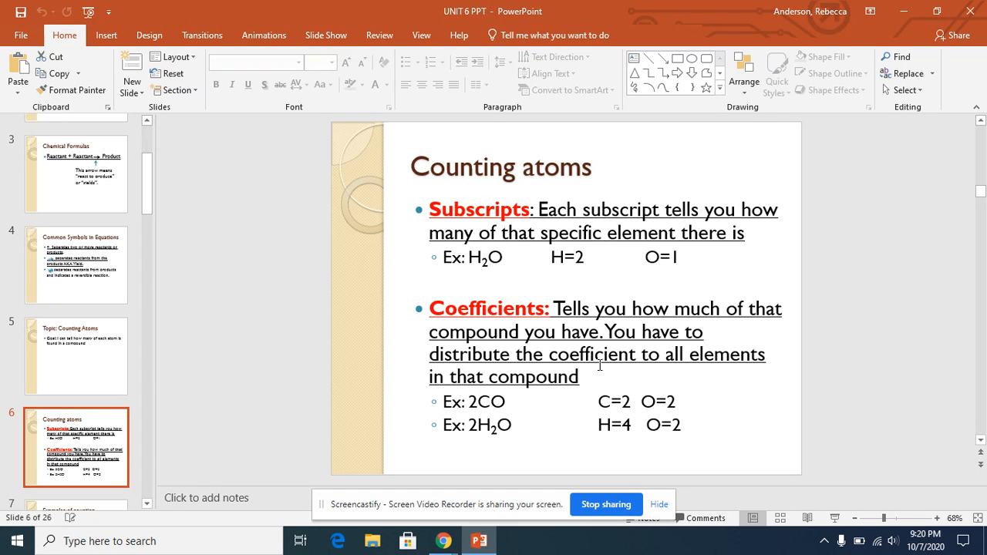
{"action": "mouse_move", "coordinate": [515, 502]}
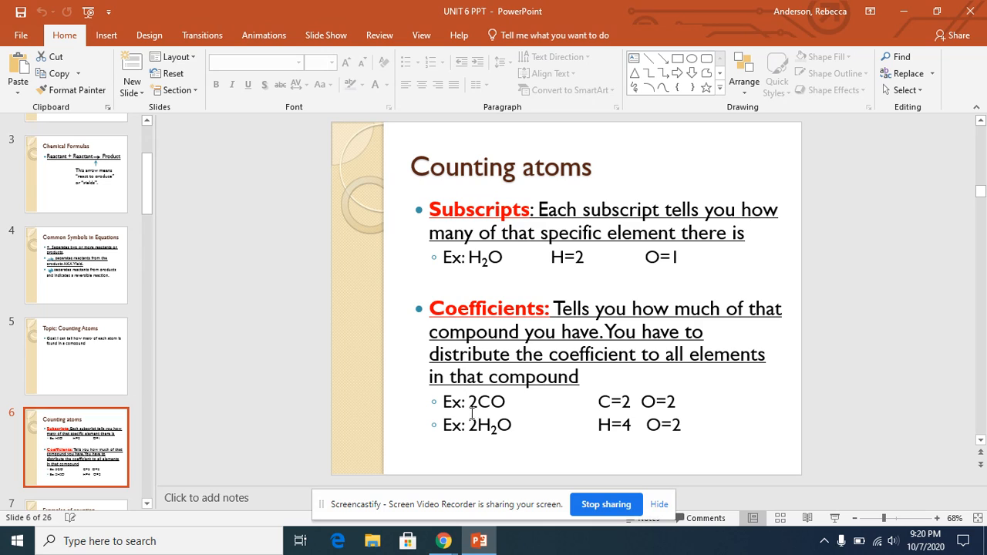
{"action": "mouse_move", "coordinate": [473, 408]}
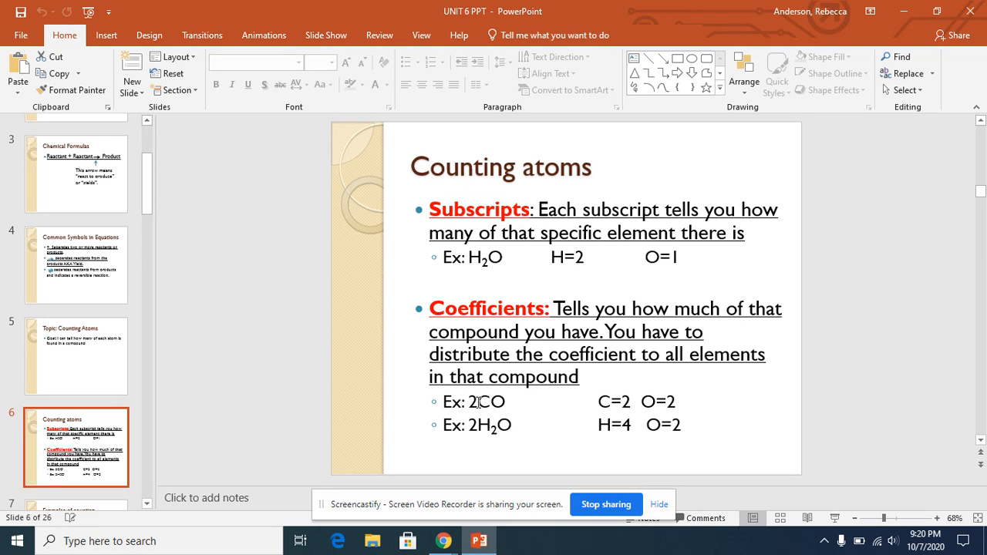
{"action": "mouse_move", "coordinate": [495, 392]}
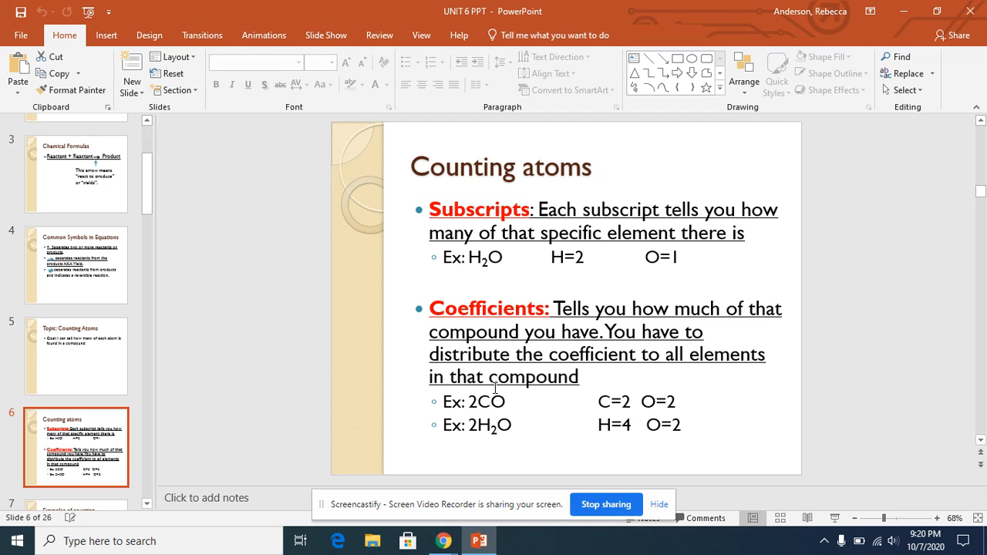
{"action": "mouse_move", "coordinate": [500, 404]}
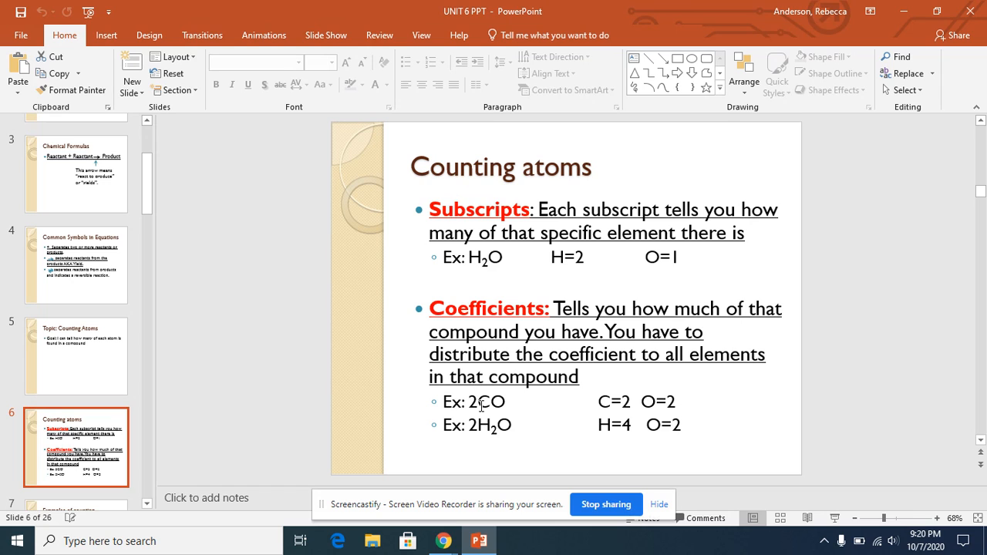
{"action": "mouse_move", "coordinate": [489, 424]}
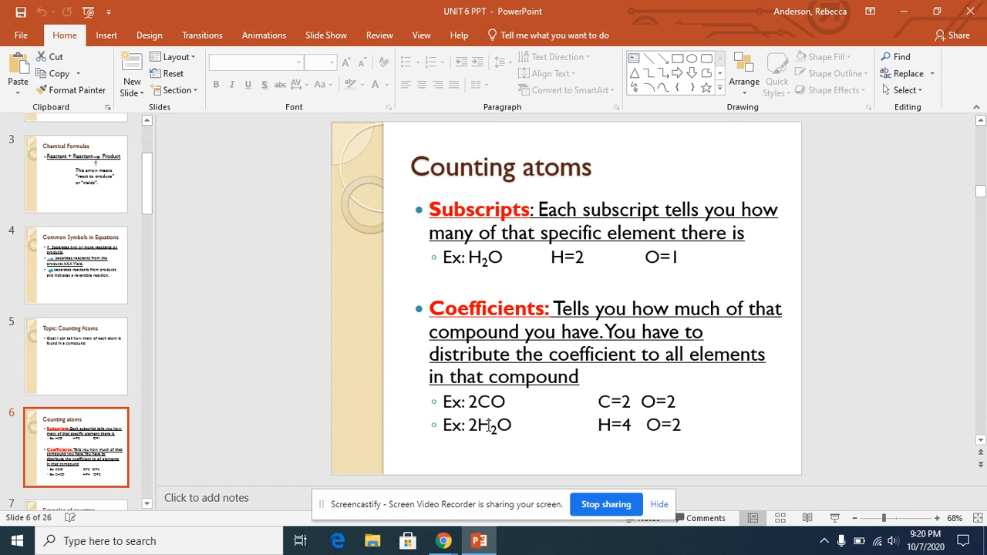
{"action": "mouse_move", "coordinate": [500, 398]}
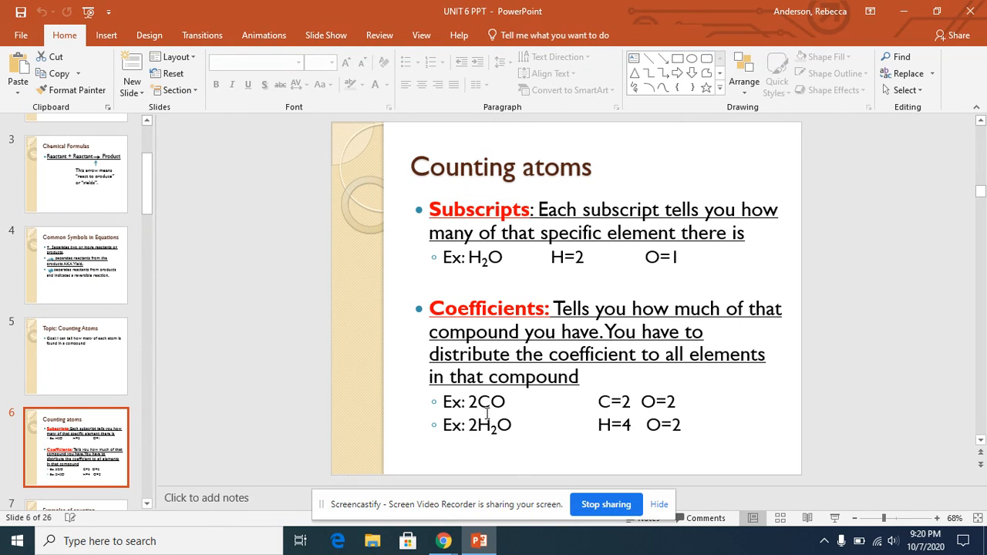
{"action": "mouse_move", "coordinate": [493, 435]}
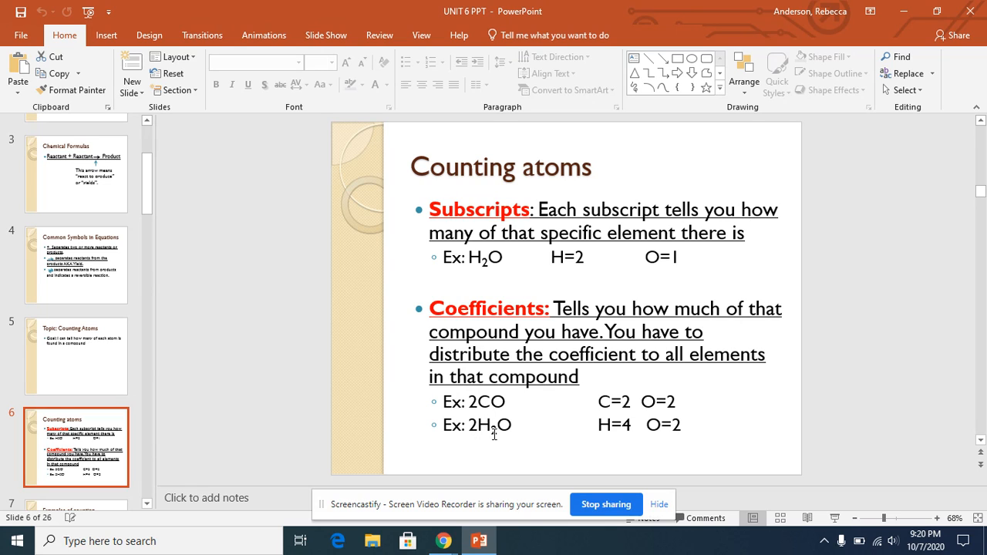
{"action": "mouse_move", "coordinate": [485, 441]}
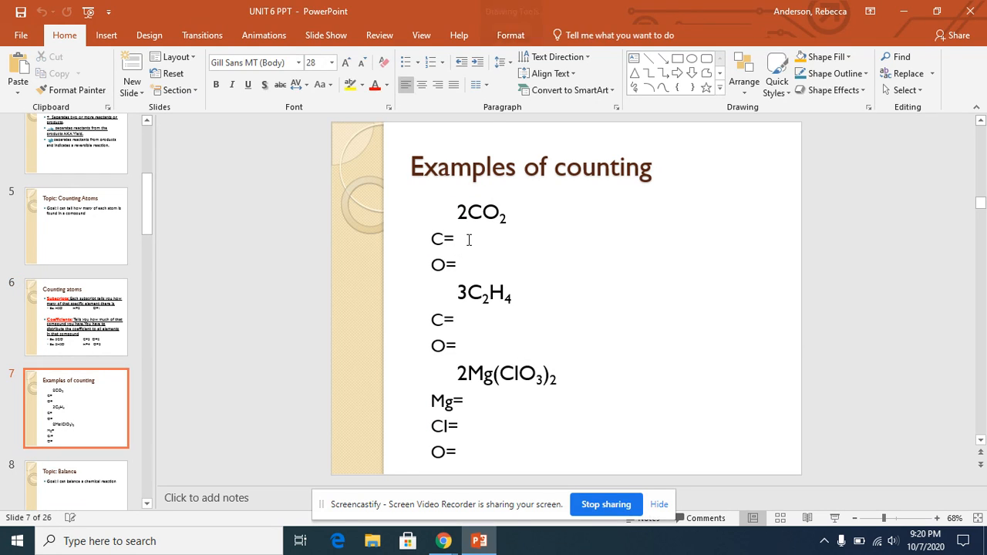
Fill in C=2 and O=4 beneath the 2CO2 example.
{"action": "left_click", "coordinate": [466, 239]}
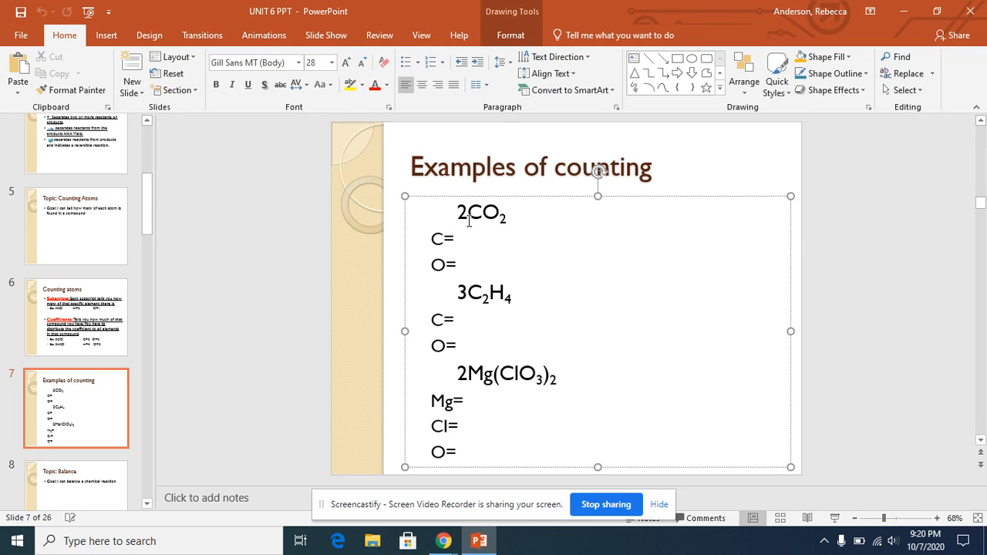
{"action": "left_click", "coordinate": [453, 239]}
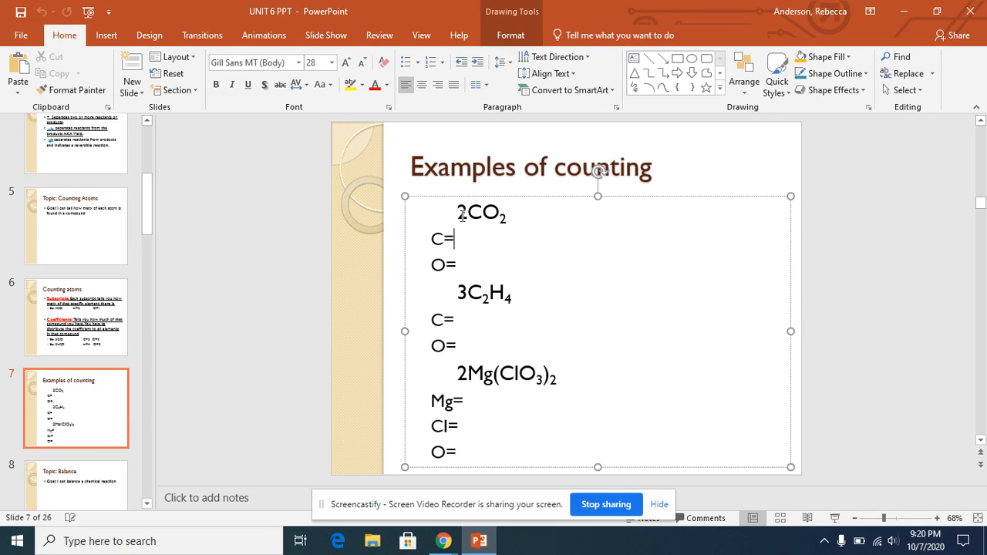
{"action": "mouse_move", "coordinate": [481, 228]}
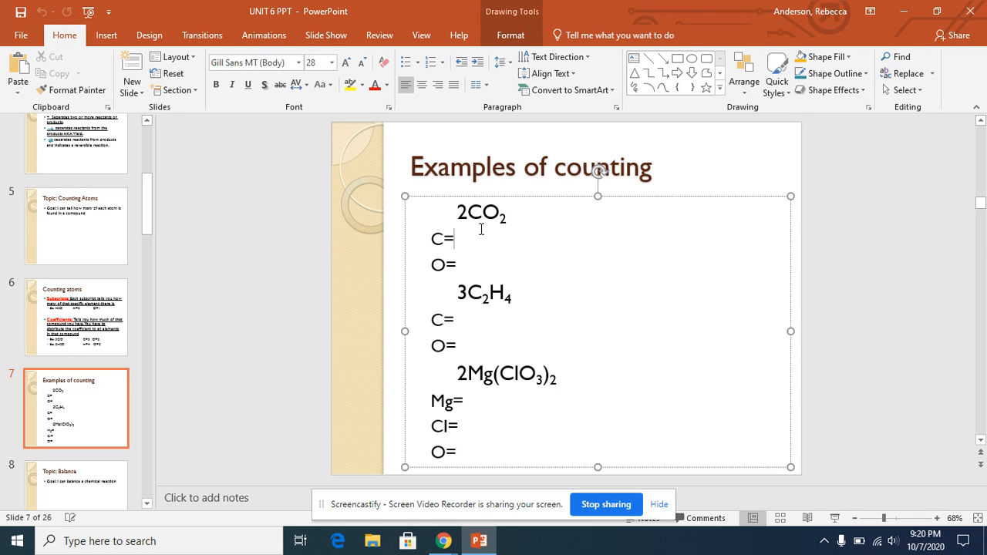
{"action": "type", "text": "2"}
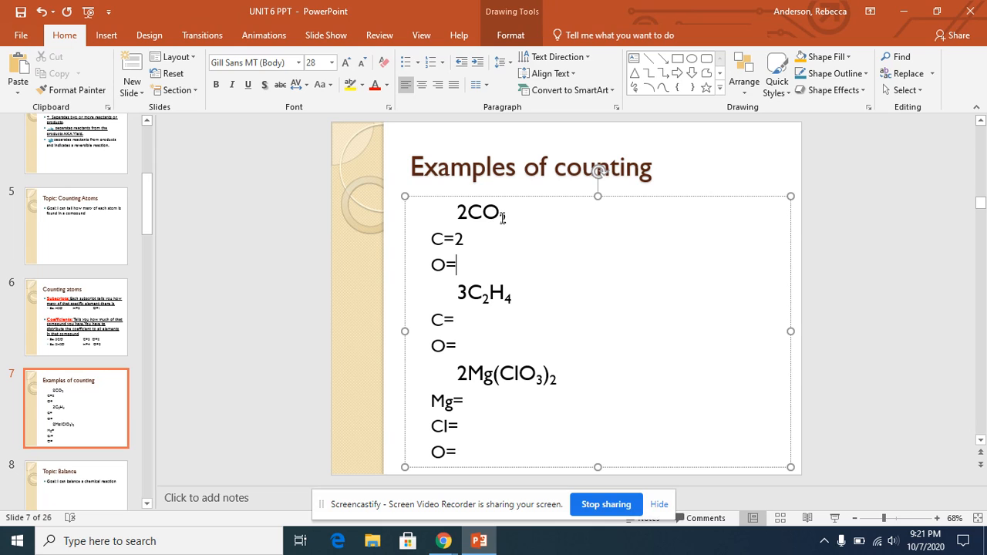
{"action": "type", "text": "4"}
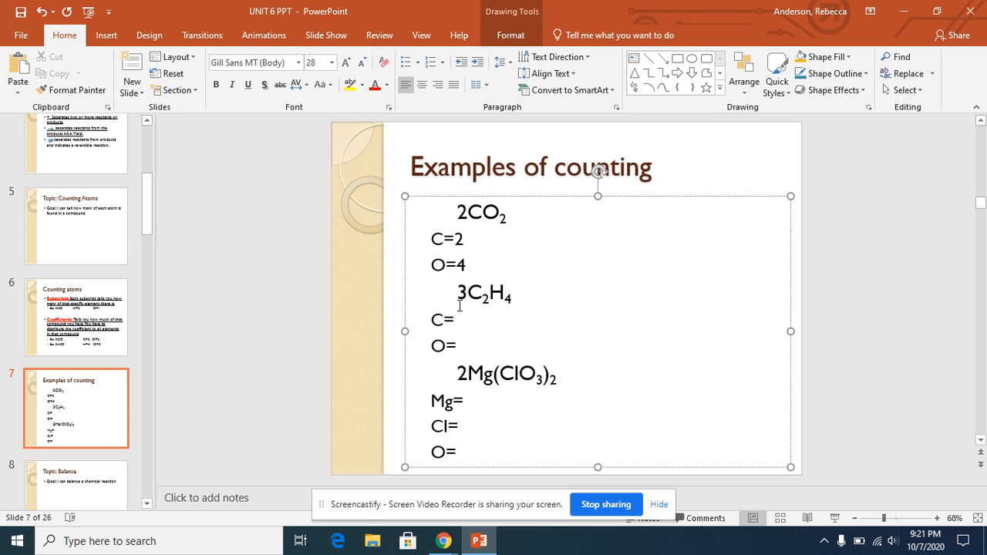
{"action": "mouse_move", "coordinate": [537, 305]}
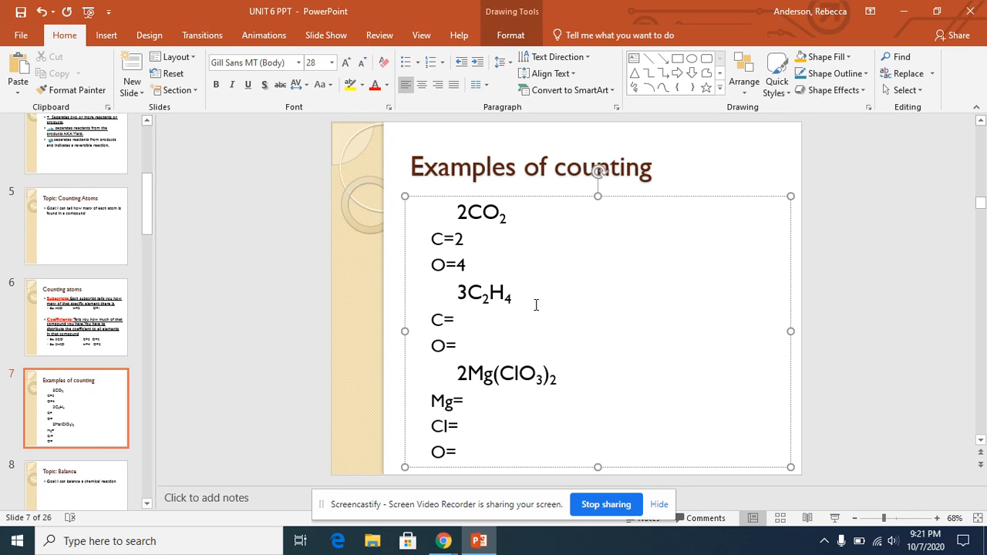
{"action": "mouse_move", "coordinate": [477, 296]}
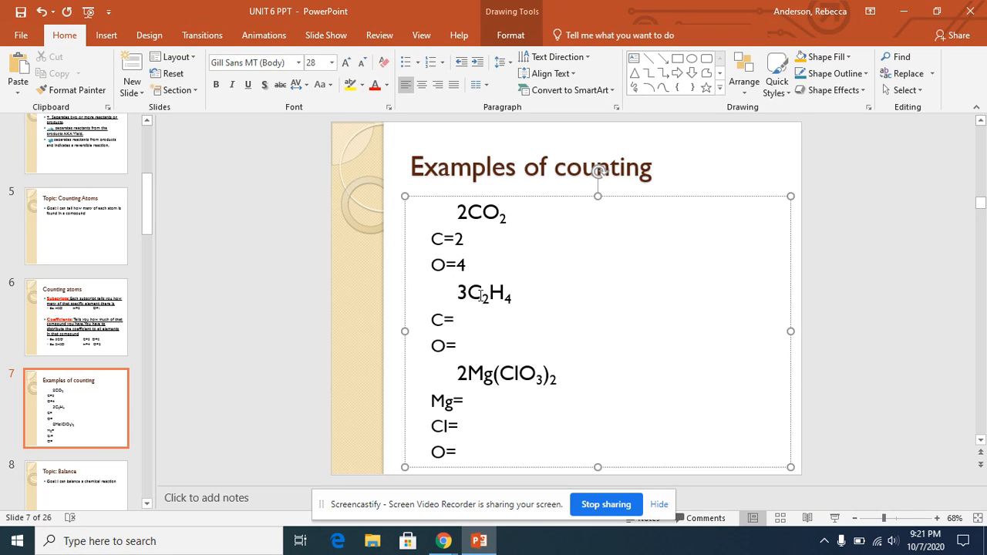
Fill in C=6 and O=12 beneath the 3C2H4 example.
{"action": "left_click", "coordinate": [454, 319]}
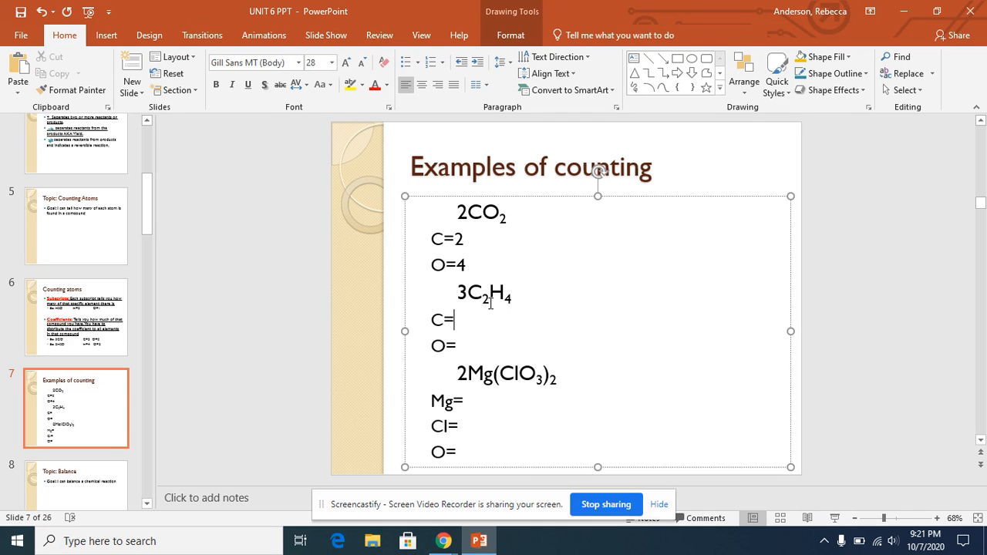
{"action": "mouse_move", "coordinate": [485, 320]}
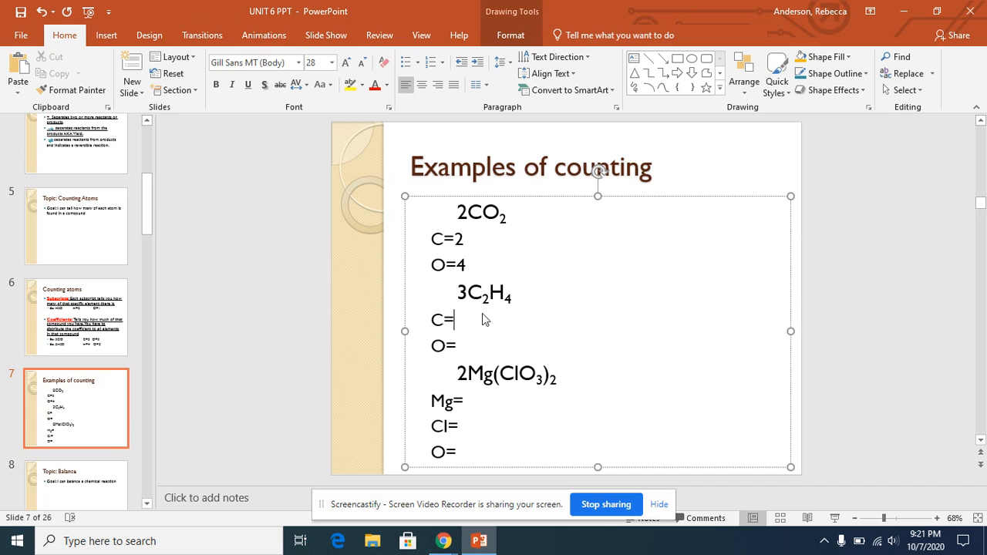
{"action": "type", "text": "6"}
{"action": "left_click", "coordinate": [608, 346]}
{"action": "type", "text": "12"}
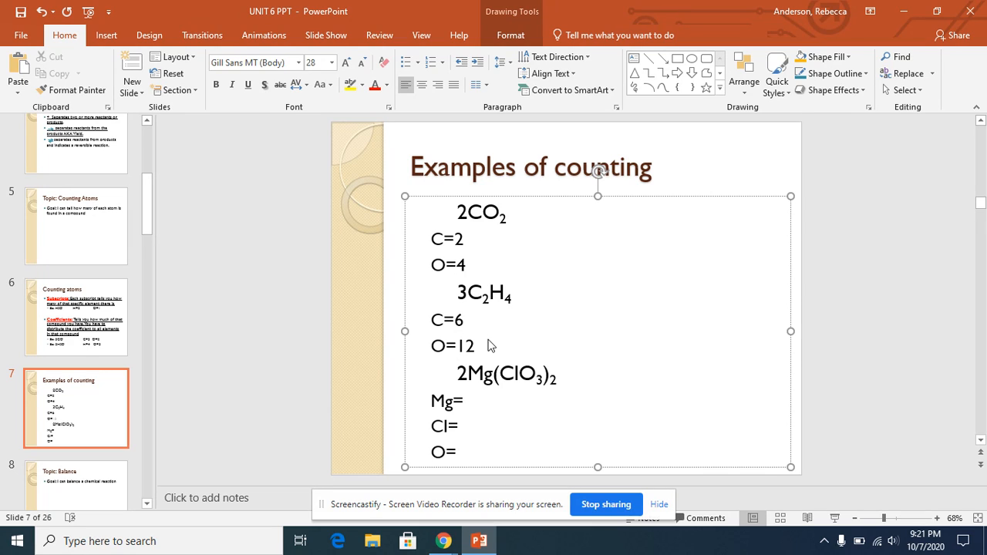
{"action": "mouse_move", "coordinate": [474, 401]}
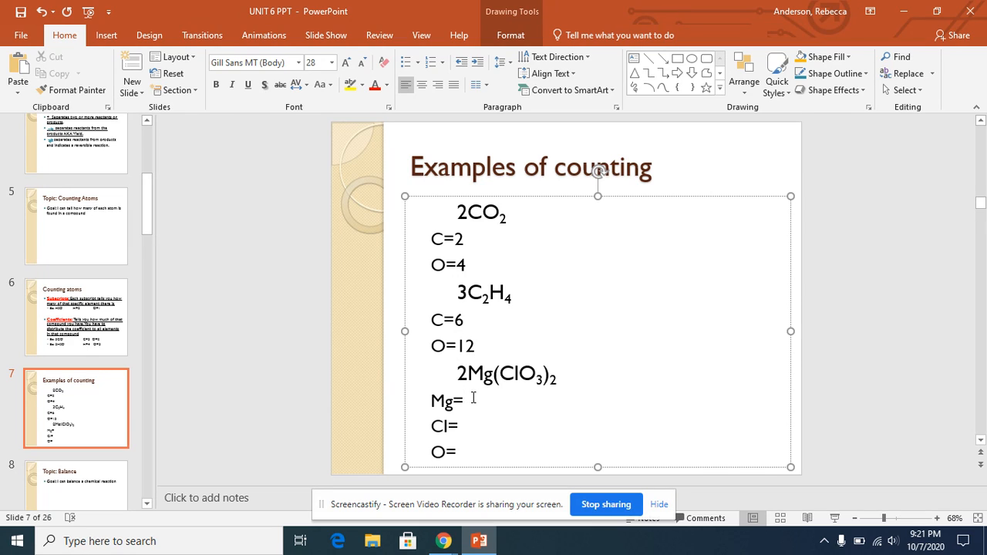
Draw a small freehand scribble arrow near O=12 in the 2Mg(ClO3)2 example.
{"action": "left_click", "coordinate": [472, 400]}
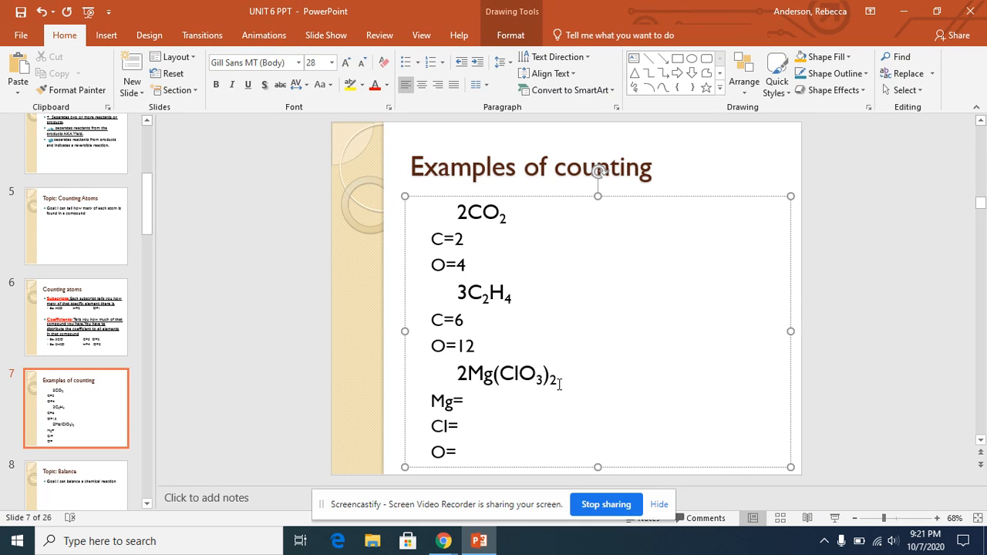
{"action": "mouse_move", "coordinate": [512, 370]}
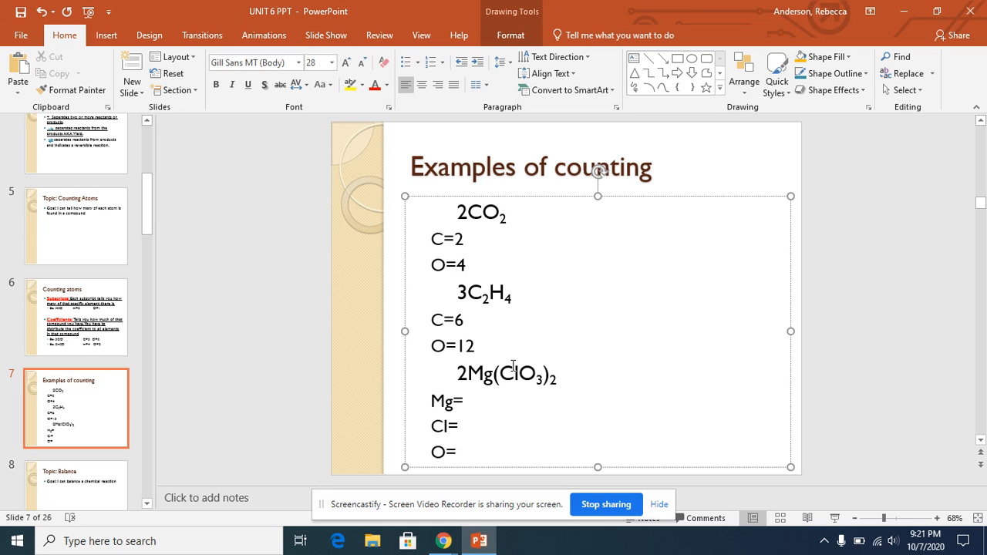
{"action": "left_click", "coordinate": [461, 401]}
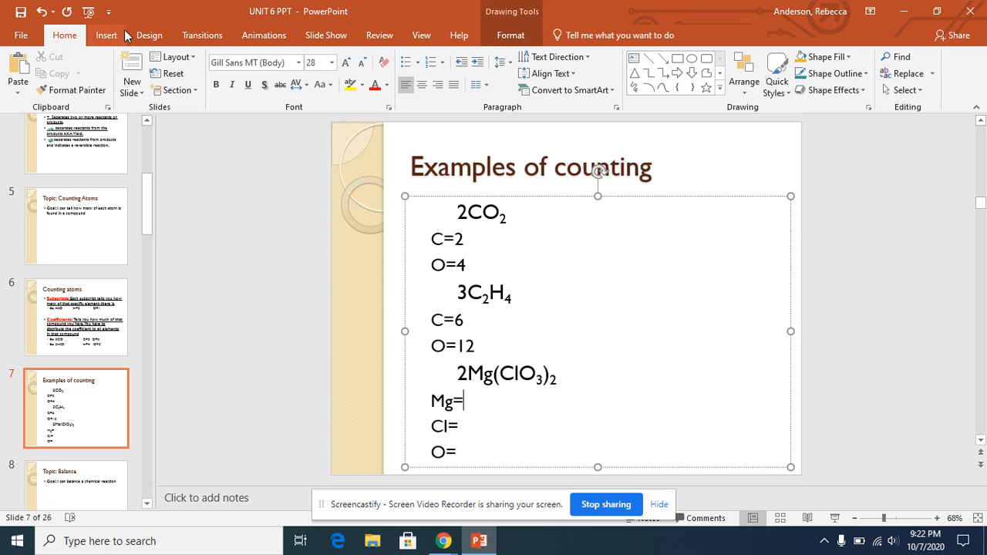
{"action": "mouse_move", "coordinate": [116, 35]}
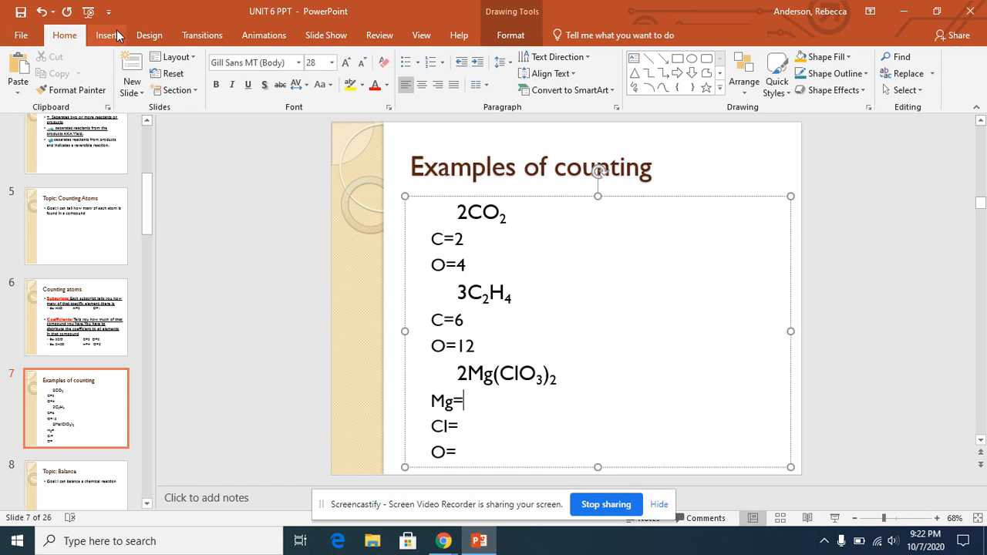
{"action": "left_click", "coordinate": [105, 34]}
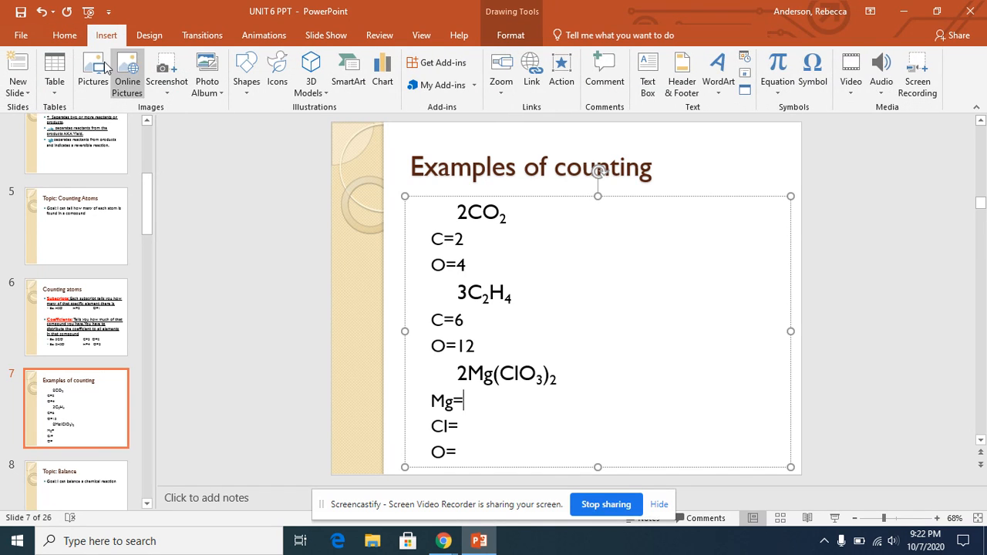
{"action": "mouse_move", "coordinate": [247, 70]}
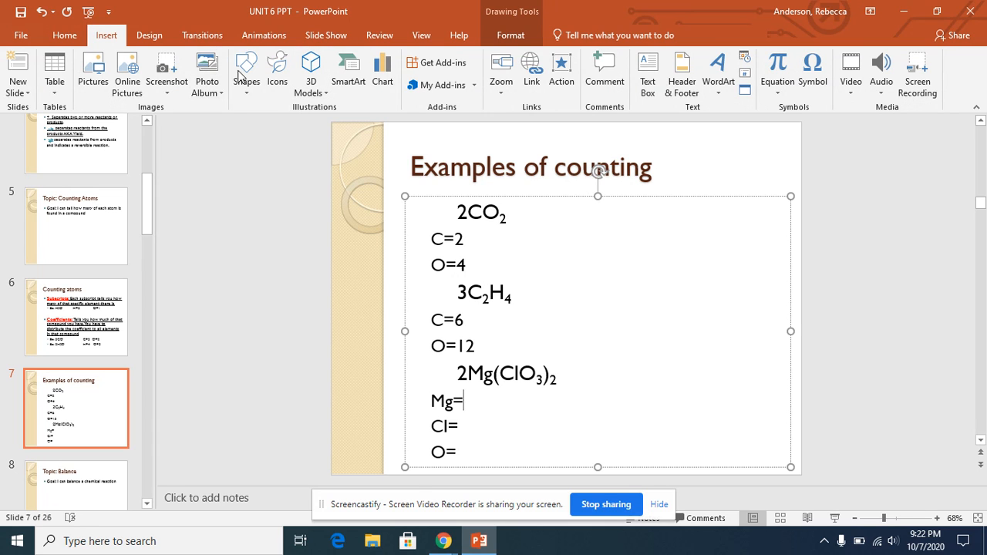
{"action": "left_click", "coordinate": [247, 70]}
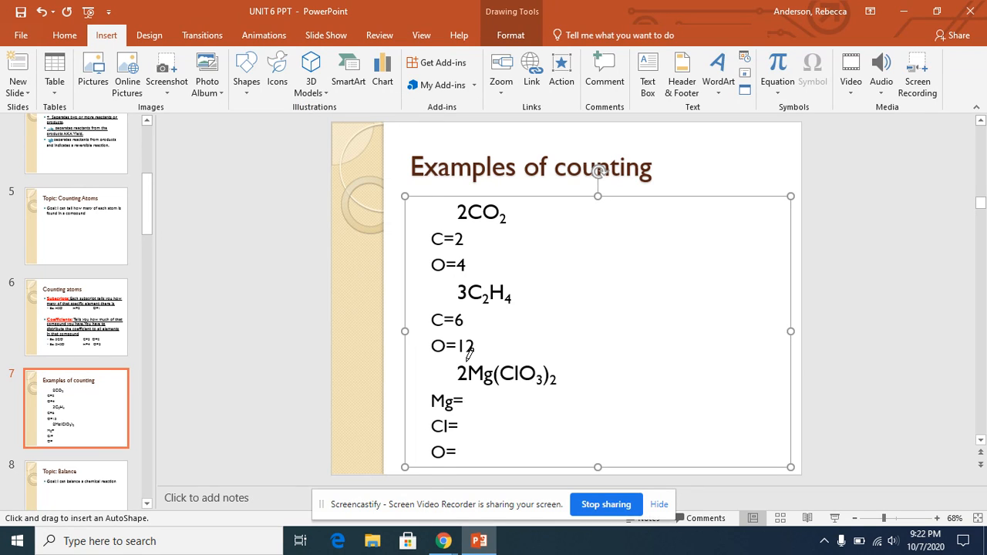
{"action": "mouse_move", "coordinate": [469, 356]}
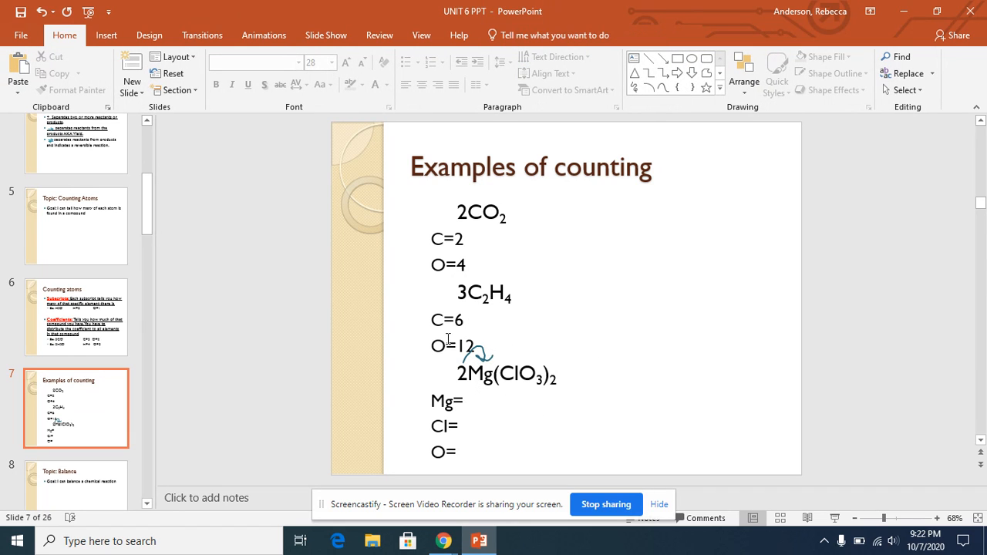
{"action": "left_click", "coordinate": [105, 36]}
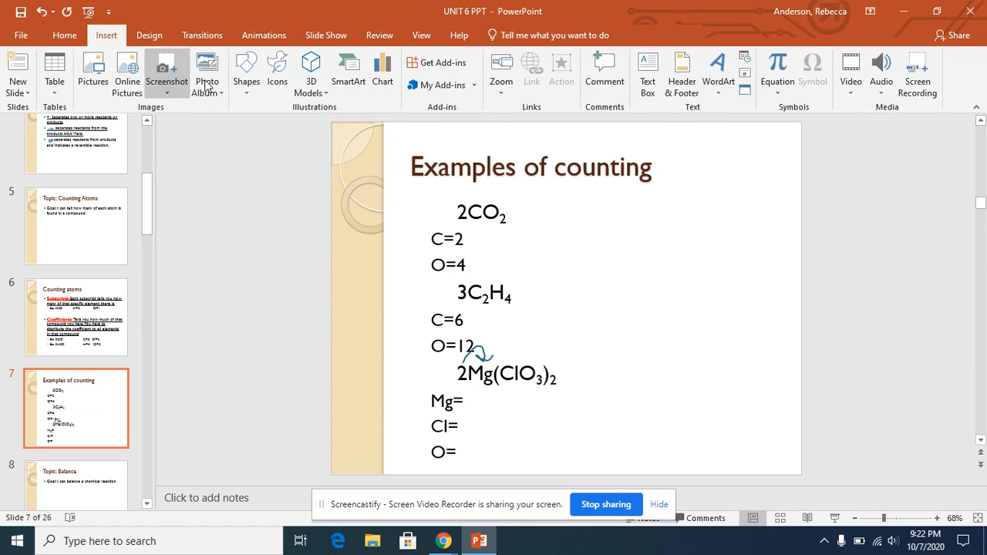
{"action": "left_click", "coordinate": [247, 74]}
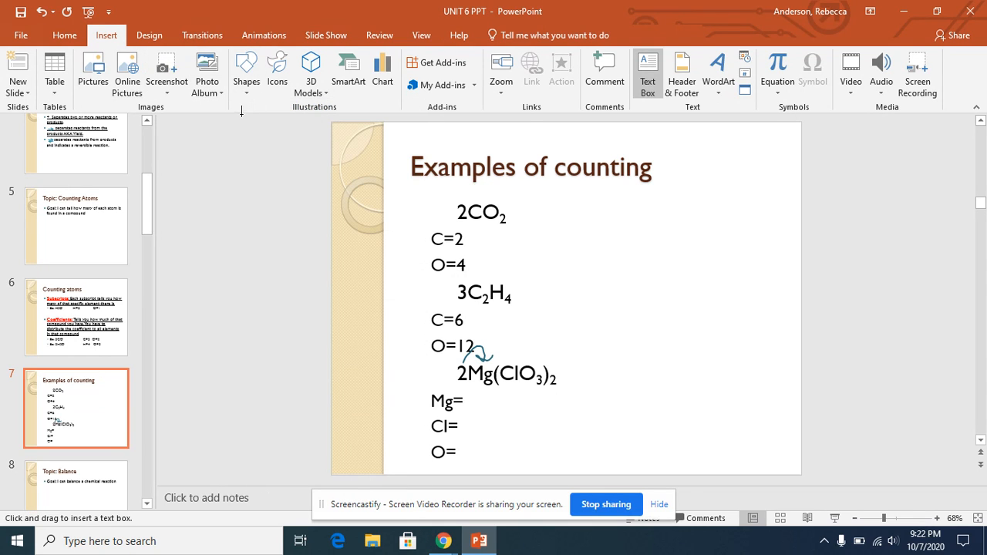
{"action": "left_click", "coordinate": [247, 74]}
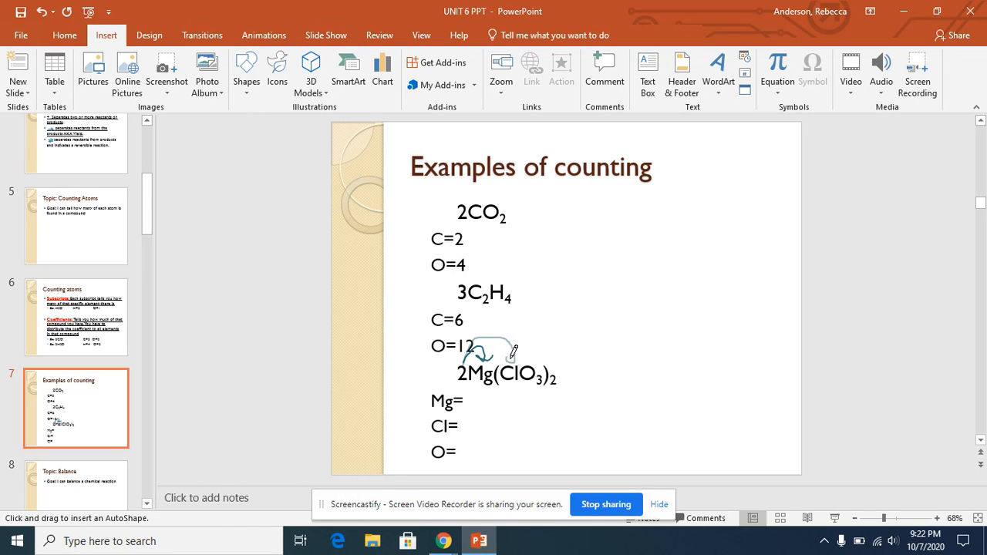
{"action": "left_click", "coordinate": [485, 358]}
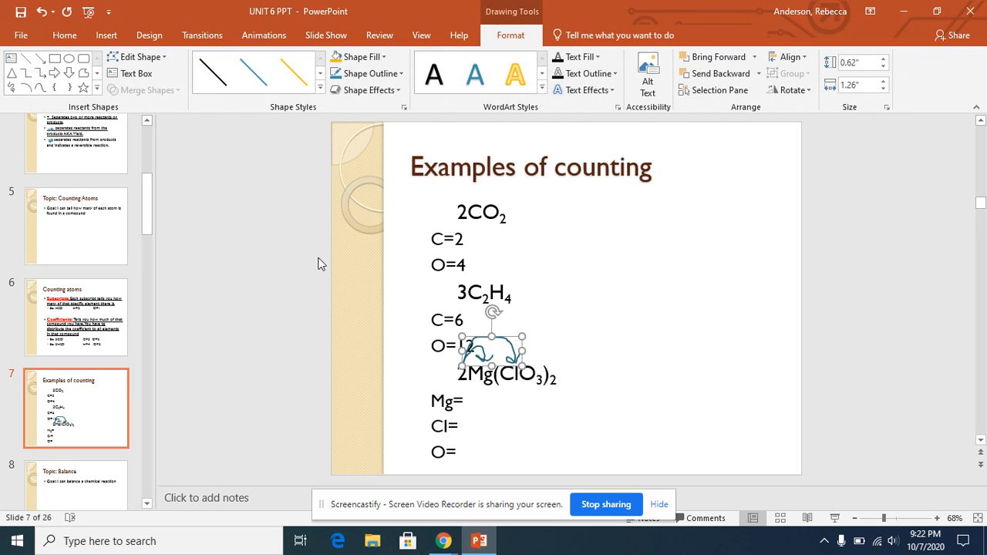
{"action": "left_click", "coordinate": [65, 34]}
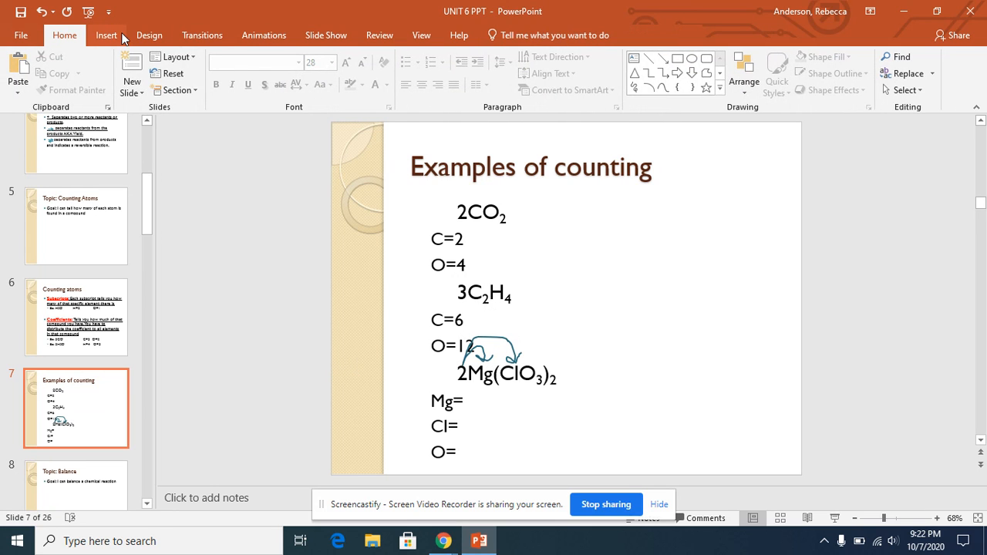
Draw curved scribble arrows from O=12 to the ClO3 group and its outer subscript 2.
{"action": "left_click", "coordinate": [247, 74]}
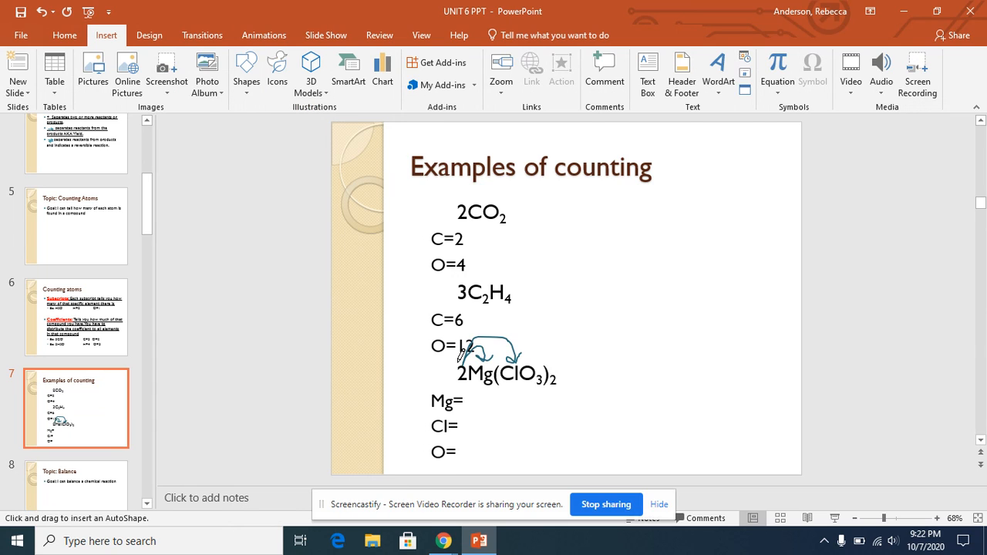
{"action": "left_click_drag", "start_coordinate": [463, 355], "coordinate": [512, 301]}
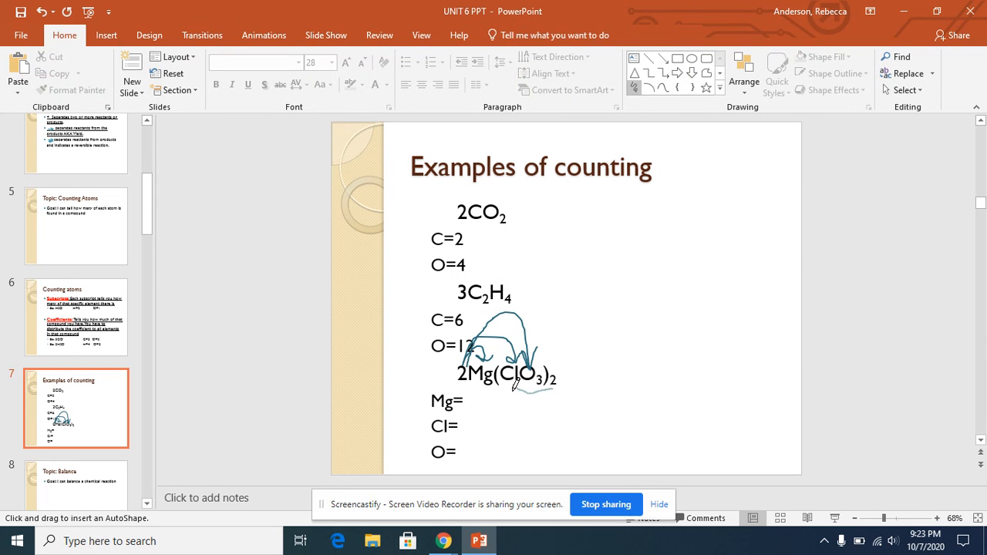
{"action": "left_click", "coordinate": [517, 378]}
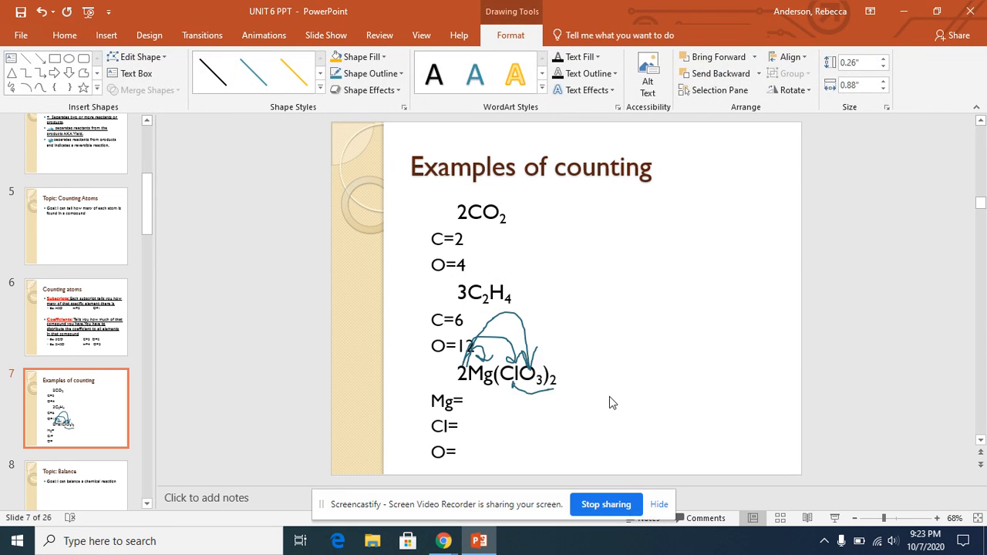
{"action": "left_click", "coordinate": [65, 34]}
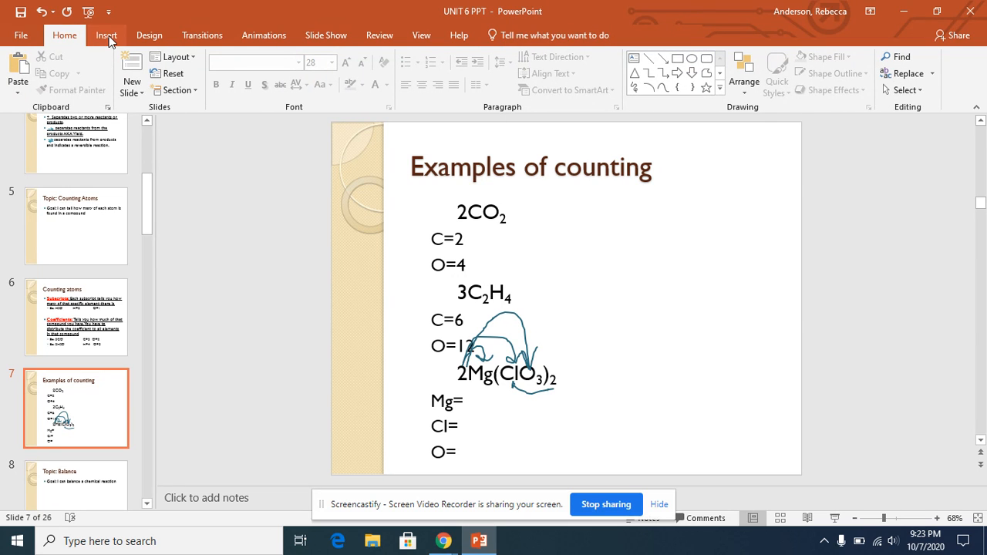
{"action": "left_click", "coordinate": [247, 69]}
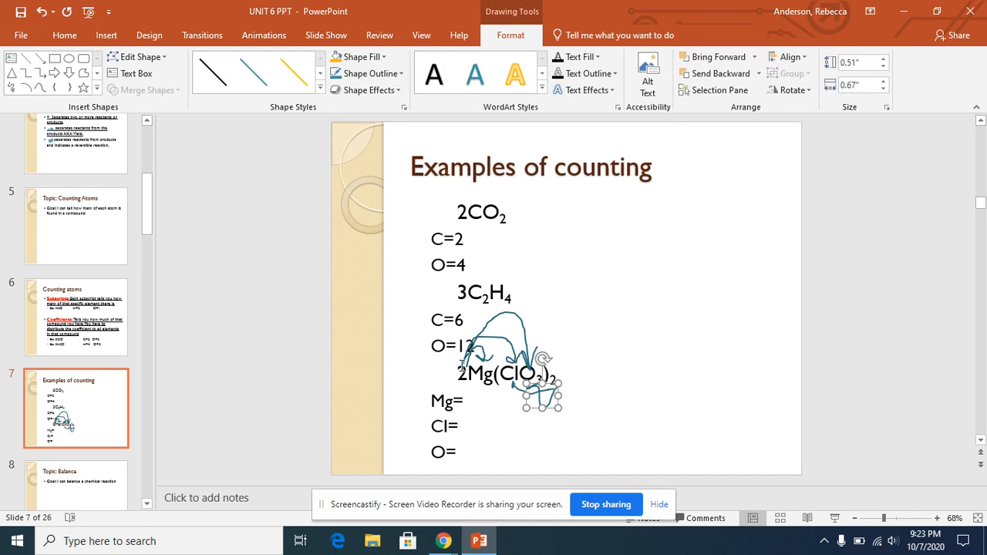
{"action": "left_click", "coordinate": [648, 336]}
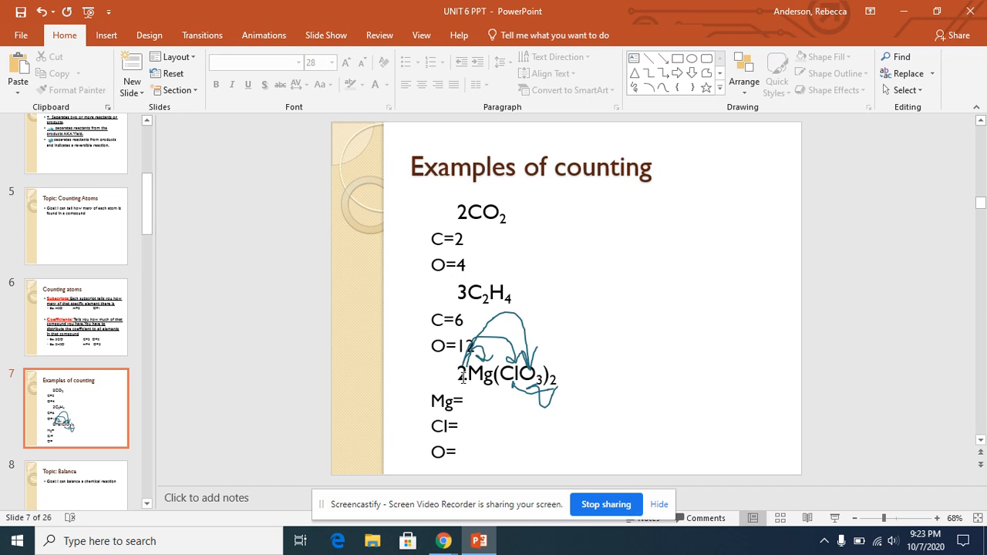
Fill in Mg=2, Cl=4 and O=12 beneath the 2Mg(ClO3)2 example.
{"action": "left_click", "coordinate": [465, 401]}
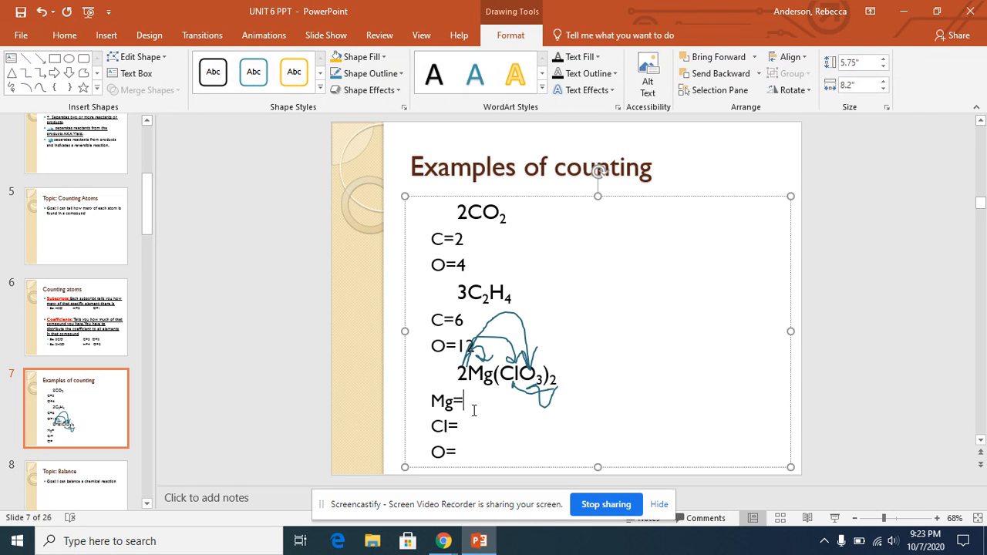
{"action": "type", "text": "2"}
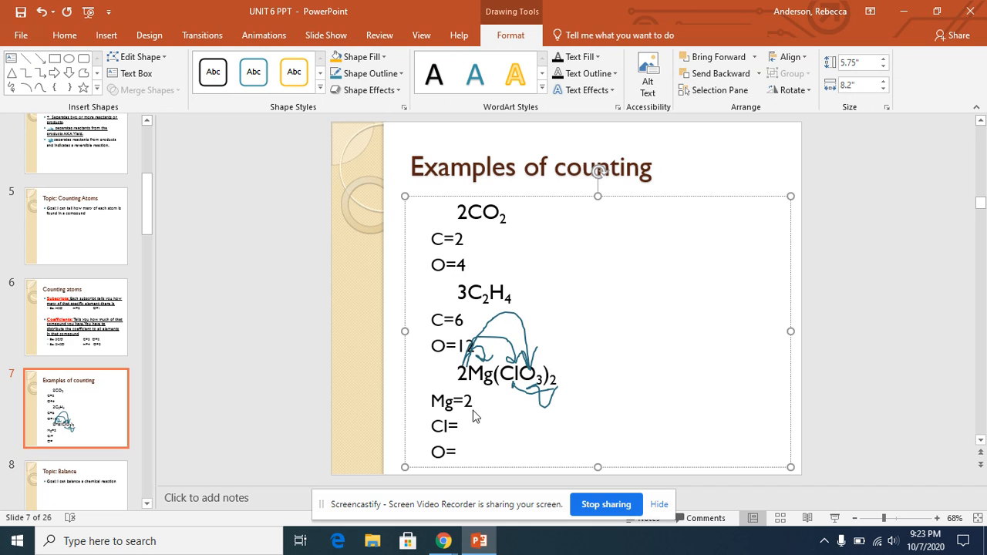
{"action": "mouse_move", "coordinate": [534, 398]}
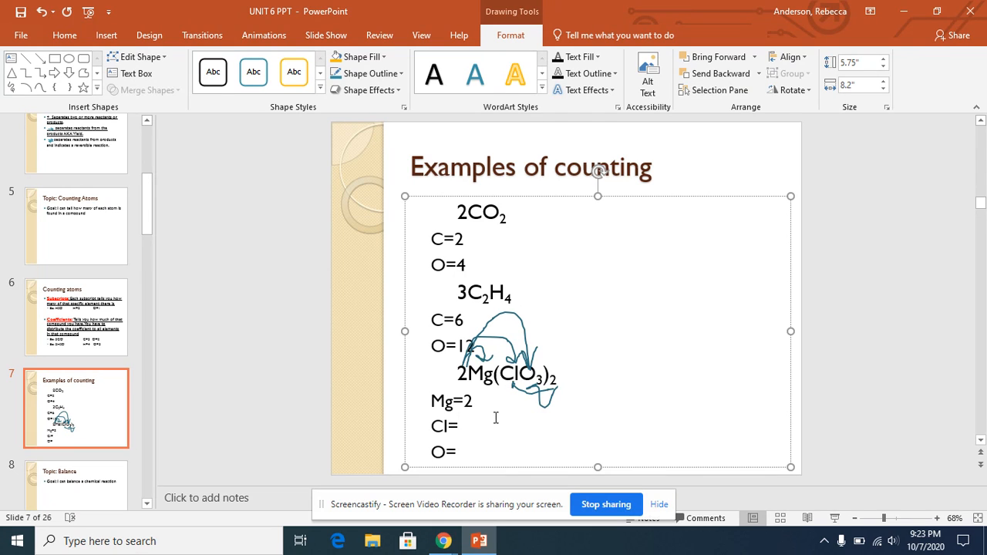
{"action": "type", "text": "4"}
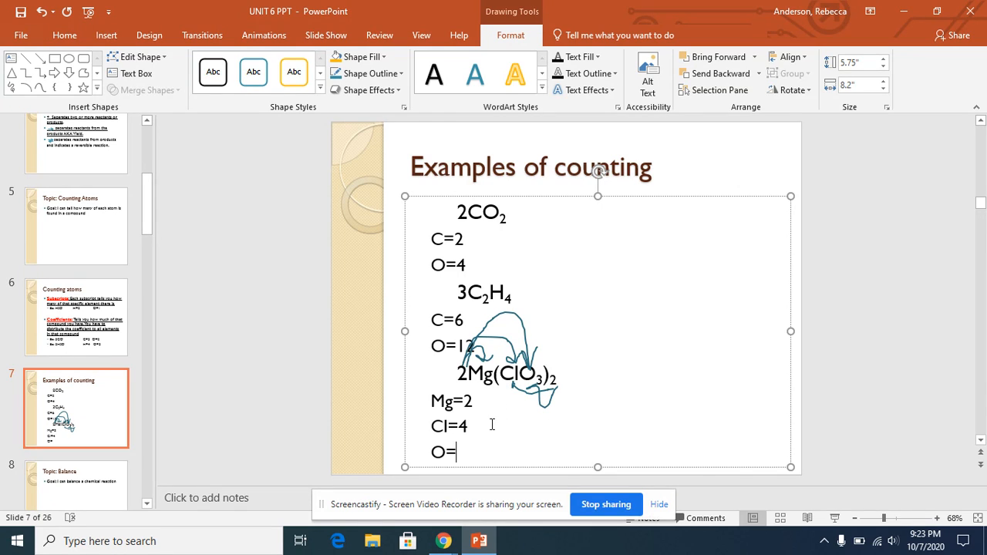
{"action": "type", "text": "12"}
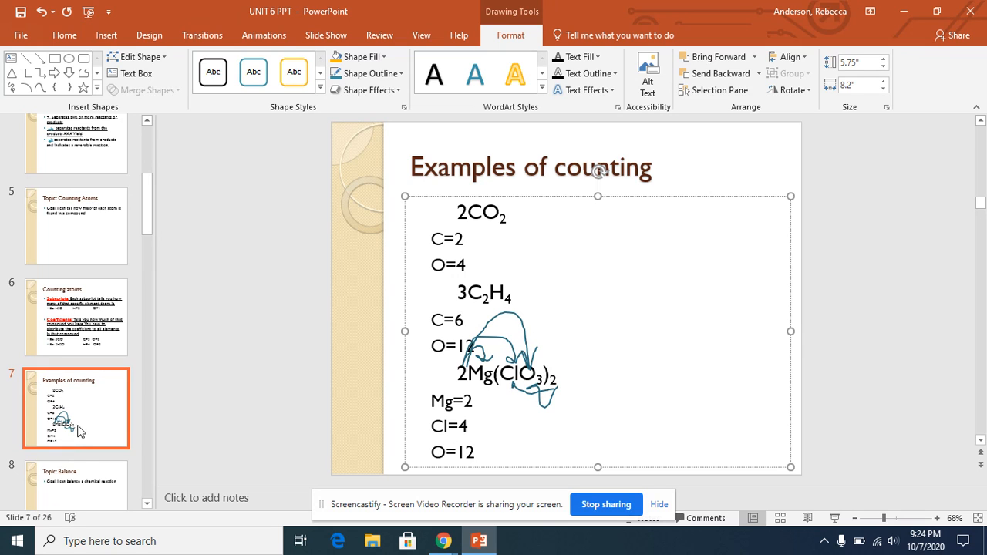
{"action": "mouse_move", "coordinate": [507, 543]}
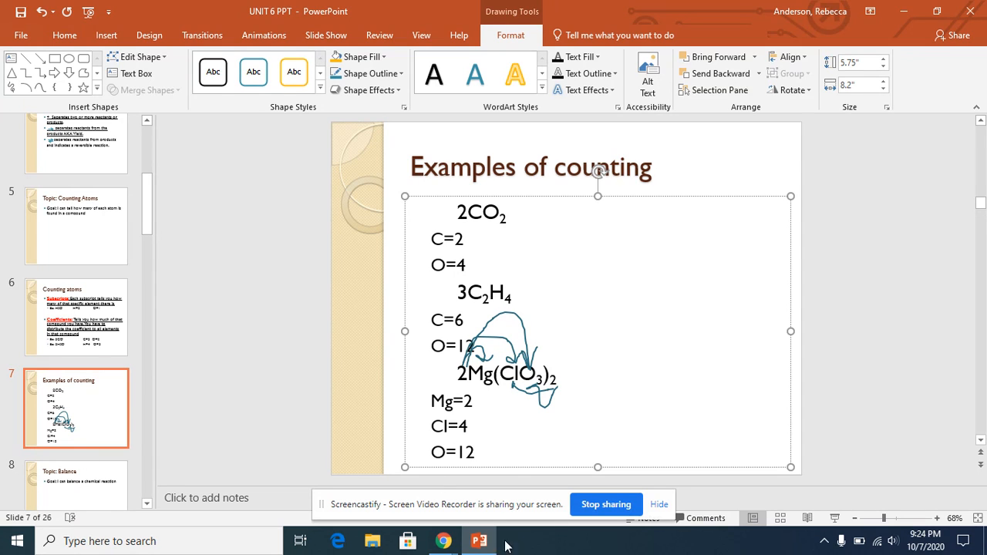
{"action": "mouse_move", "coordinate": [440, 540]}
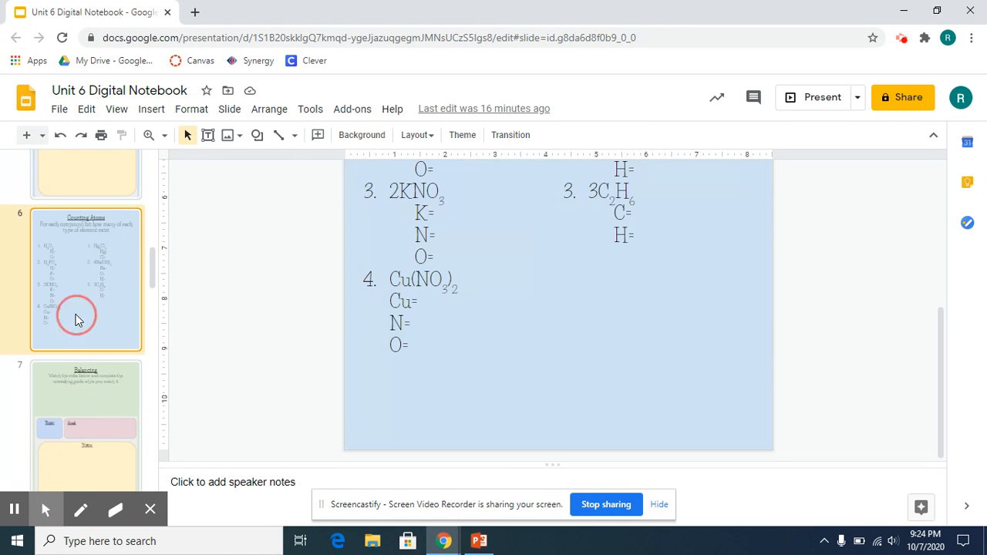
{"action": "mouse_move", "coordinate": [942, 310]}
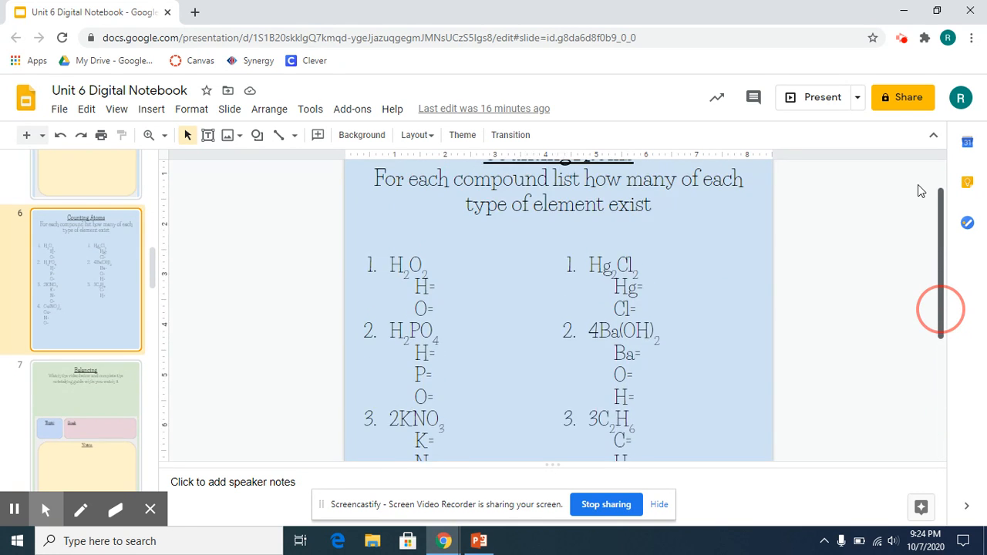
In the Google Slides notebook, fill in H=2 and O=2 under 1. H2O2.
{"action": "scroll", "scroll_direction": "down", "scroll_amount": 3}
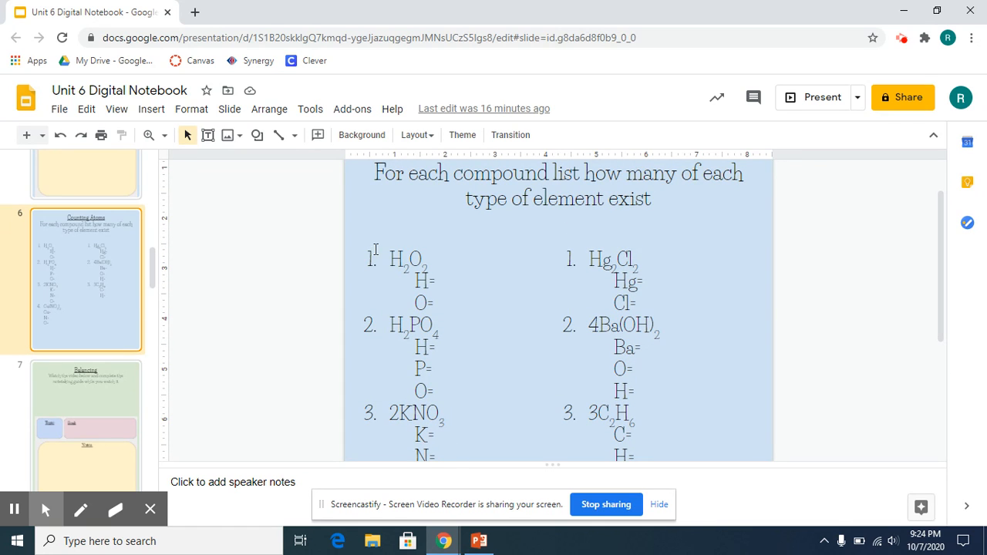
{"action": "mouse_move", "coordinate": [457, 393]}
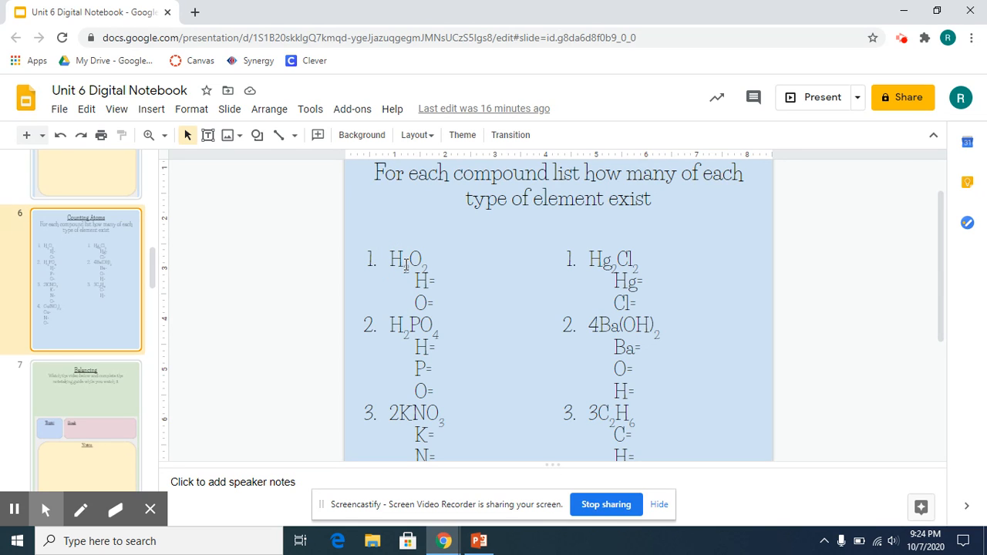
{"action": "left_click", "coordinate": [424, 272]}
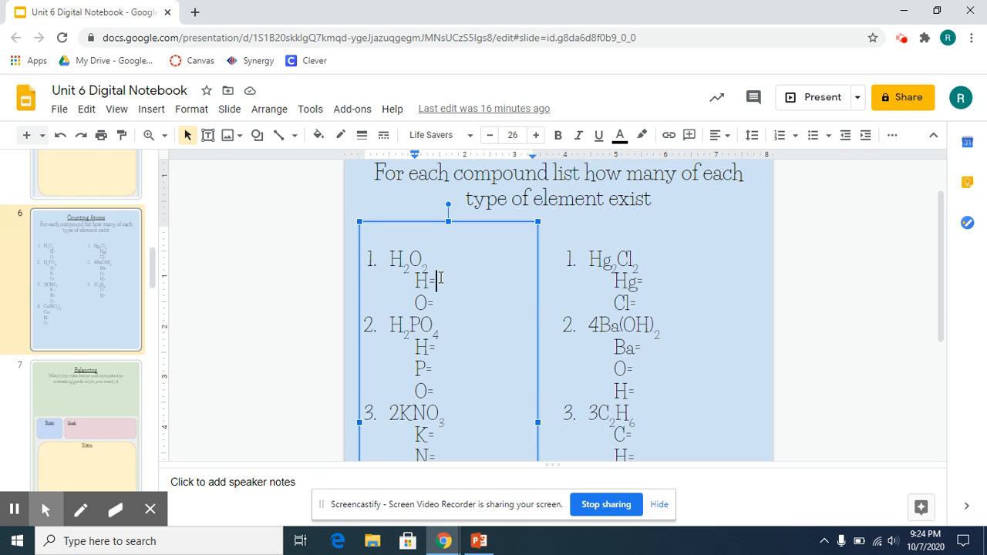
{"action": "type", "text": "2"}
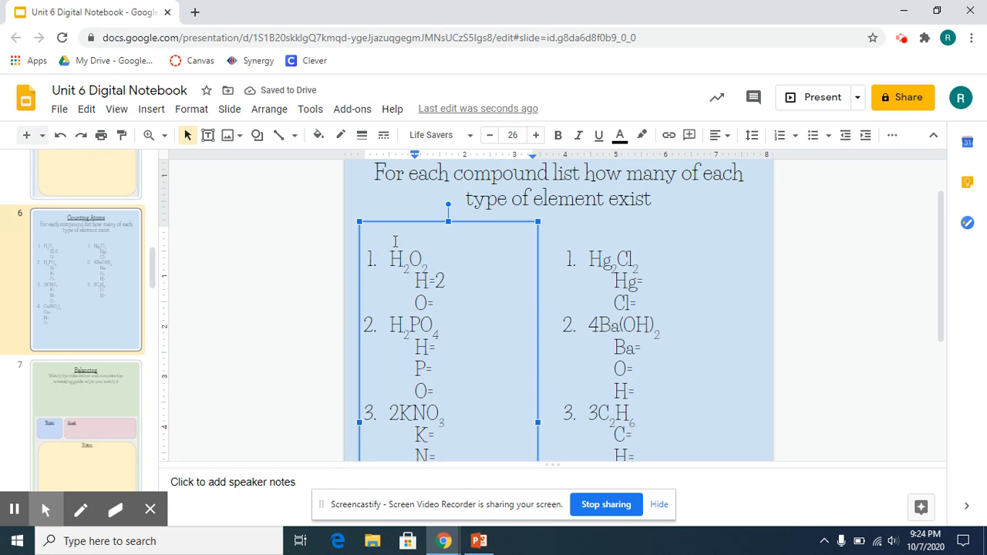
{"action": "left_click", "coordinate": [426, 268]}
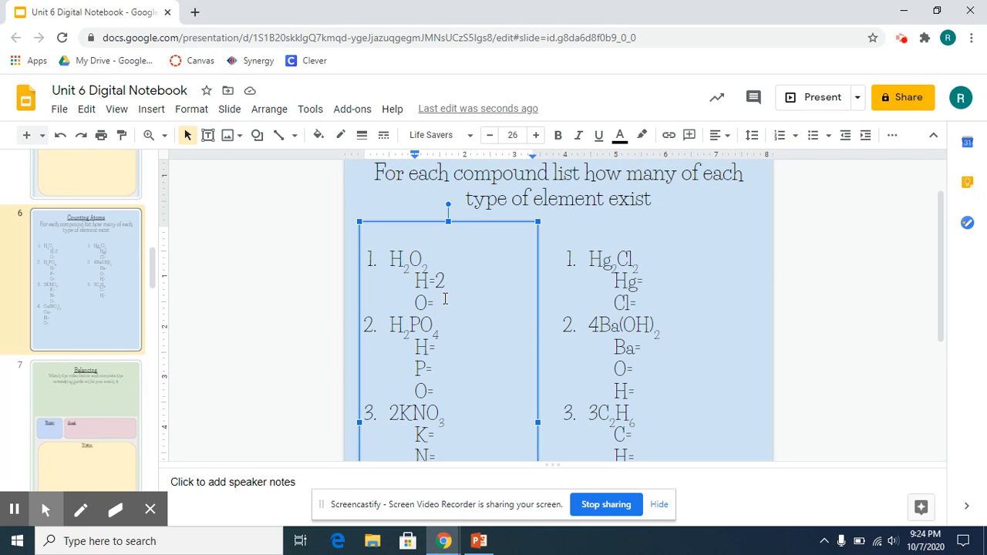
{"action": "type", "text": "2"}
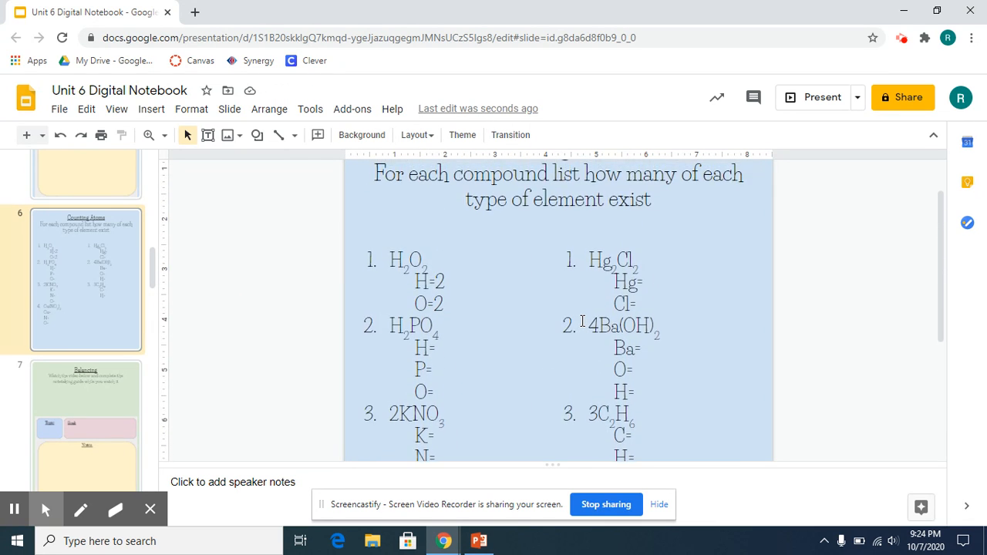
{"action": "scroll", "scroll_direction": "down", "scroll_amount": 3}
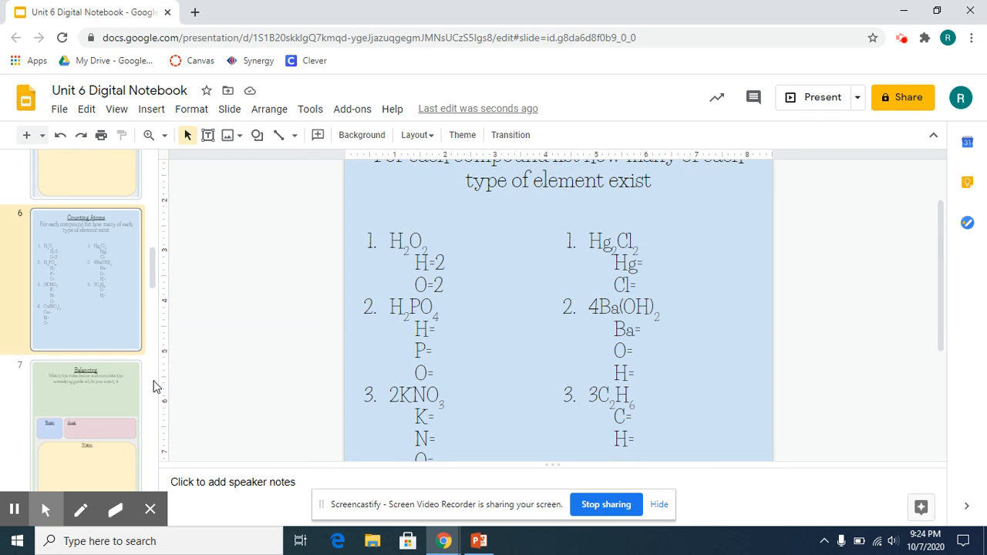
{"action": "mouse_move", "coordinate": [102, 386]}
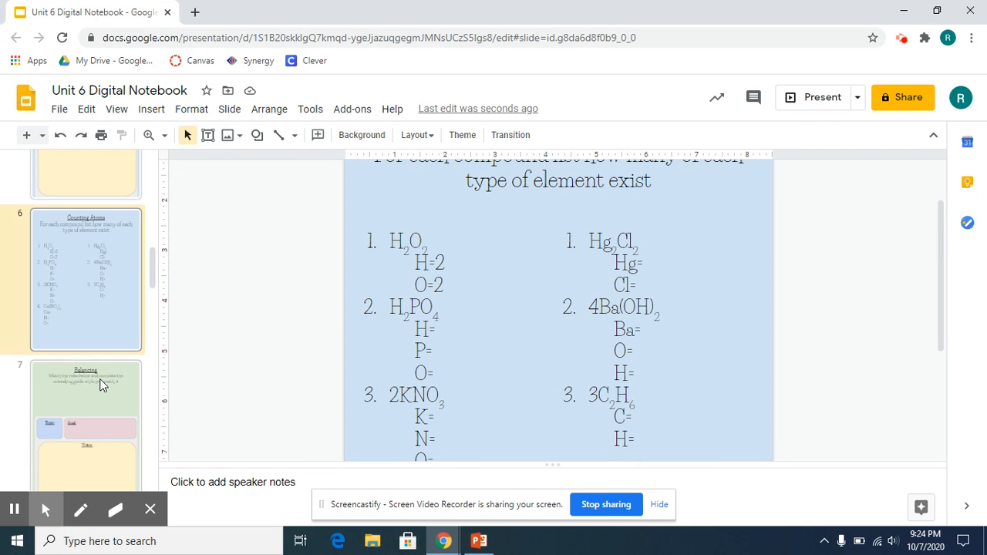